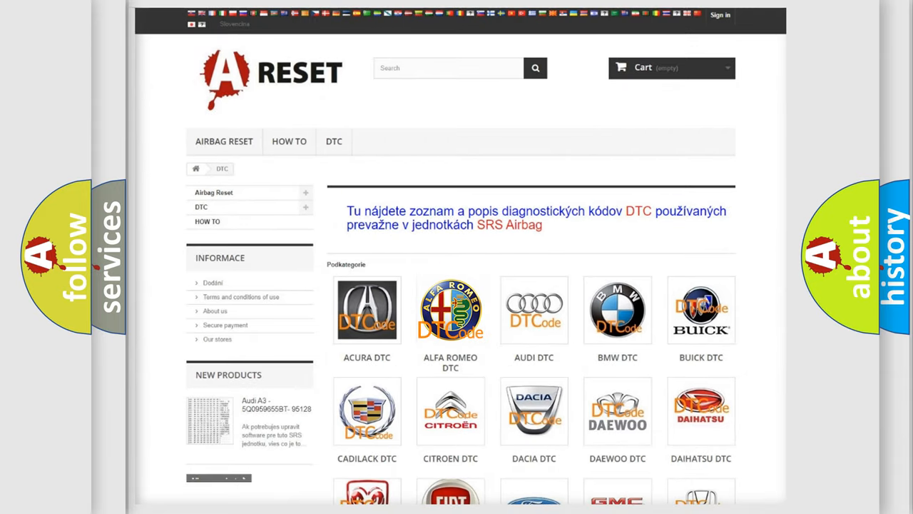
Open the Alfa Romeo DTC listing and scroll through its airbag diagnostic codes and back
{"action": "left_click", "coordinate": [451, 310]}
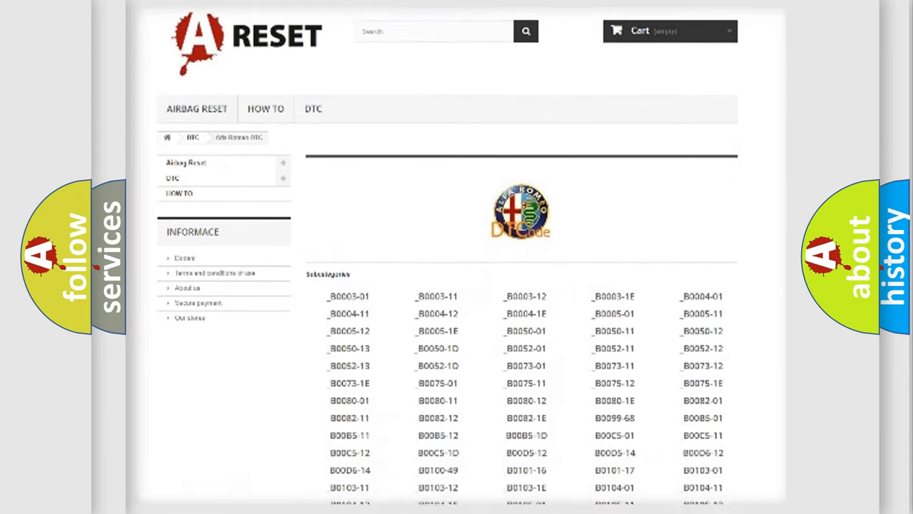
{"action": "scroll", "scroll_direction": "down", "scroll_amount": 3}
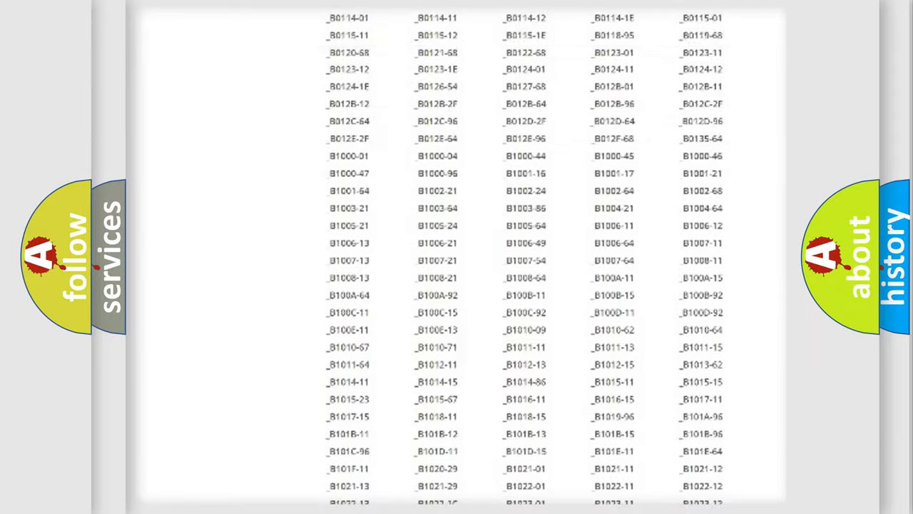
{"action": "scroll", "scroll_direction": "up", "scroll_amount": 3}
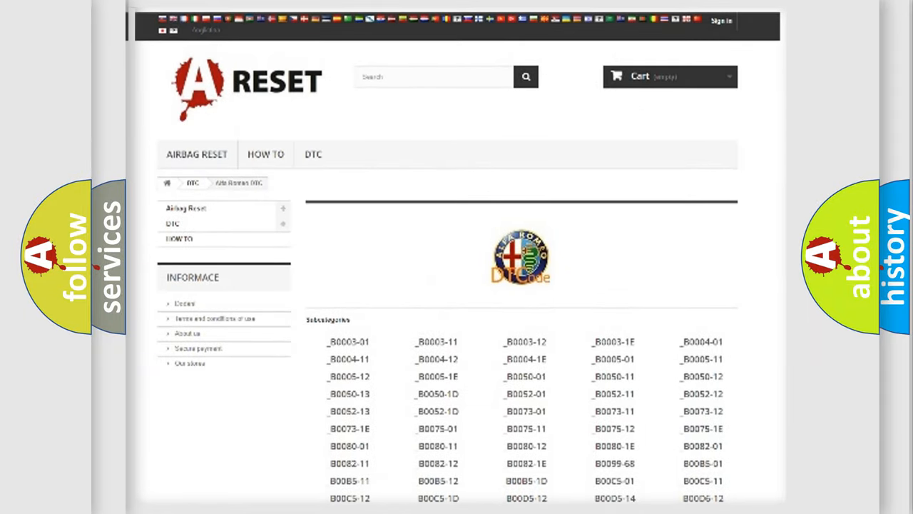